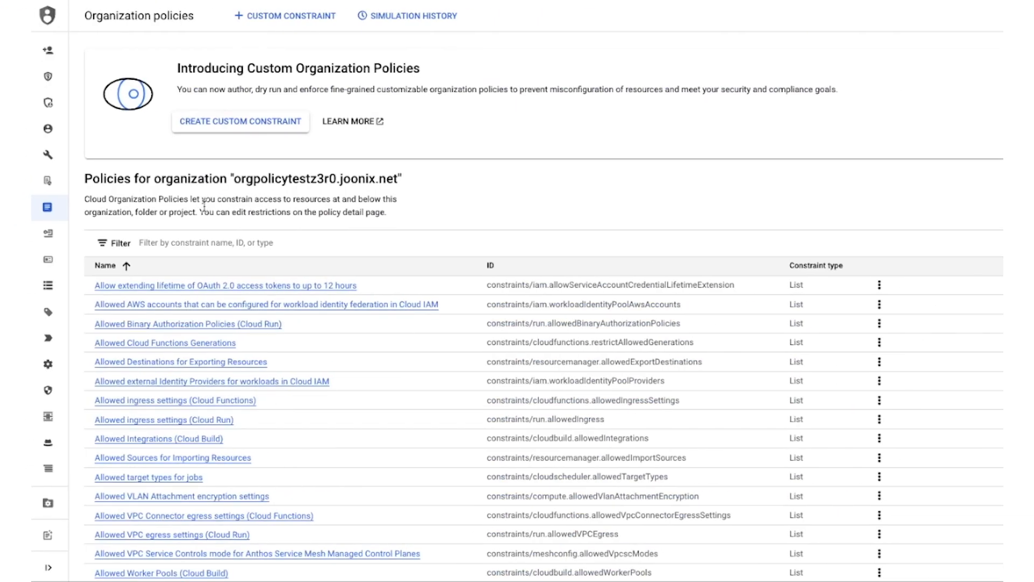
Begin a custom constraint with ID 'enforceVersioning' and description 'Only Cloud Storage Buckets with object versioning enabled are allowed.'
click(241, 120)
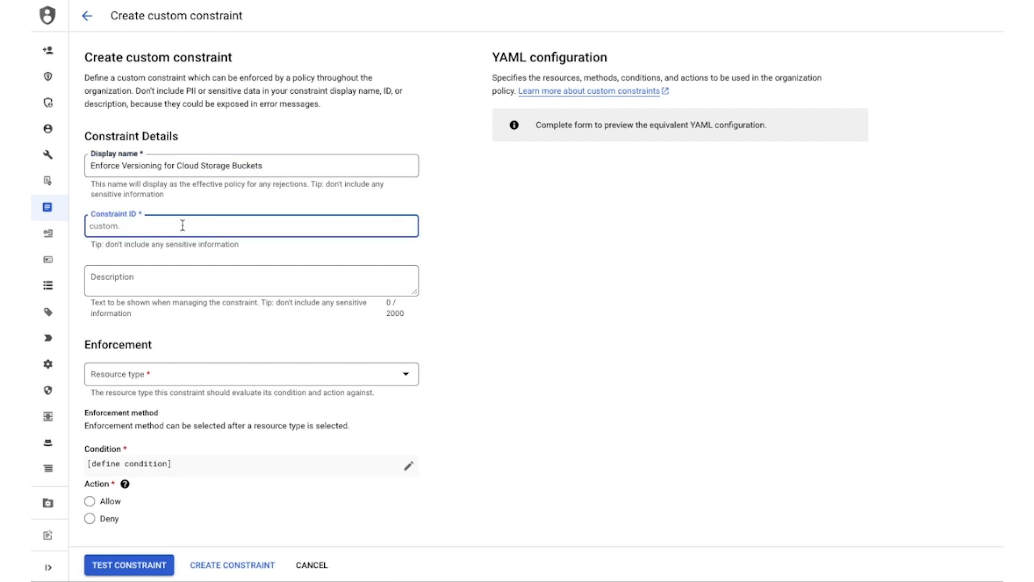
text(enforceVersio)
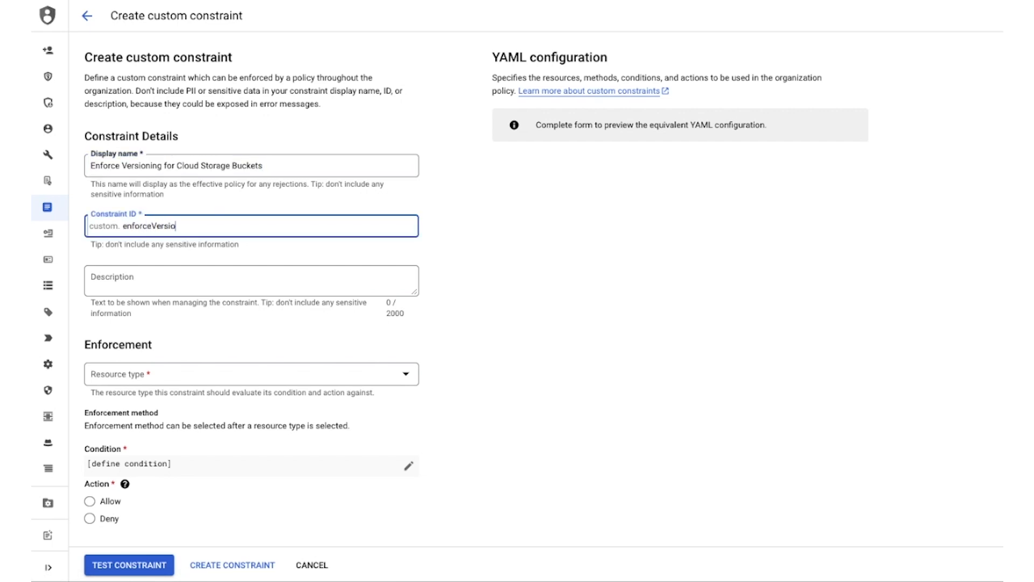
text(ning)
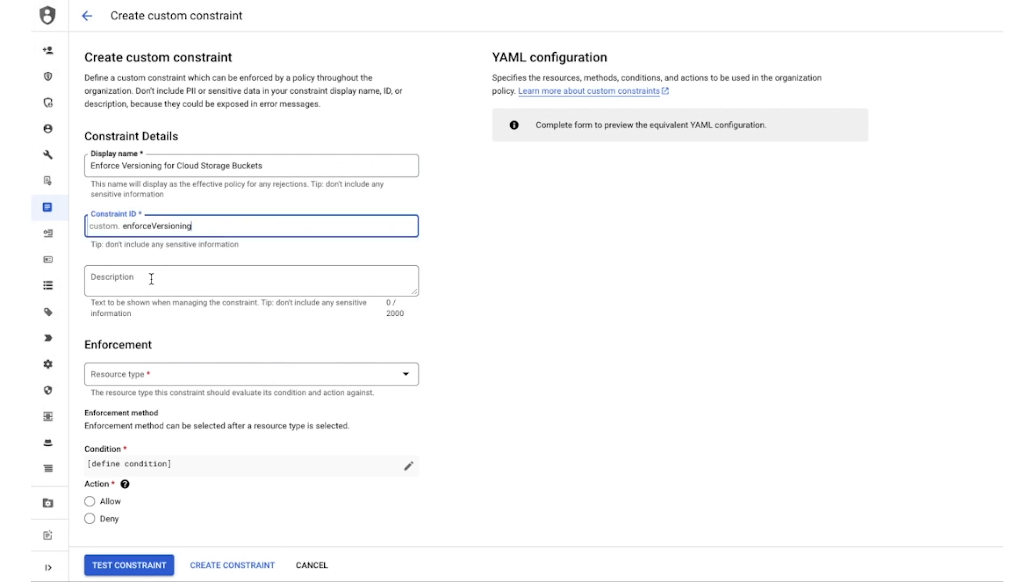
text(Only Cloud Storage Buckets with object versioning enabled are allowed.)
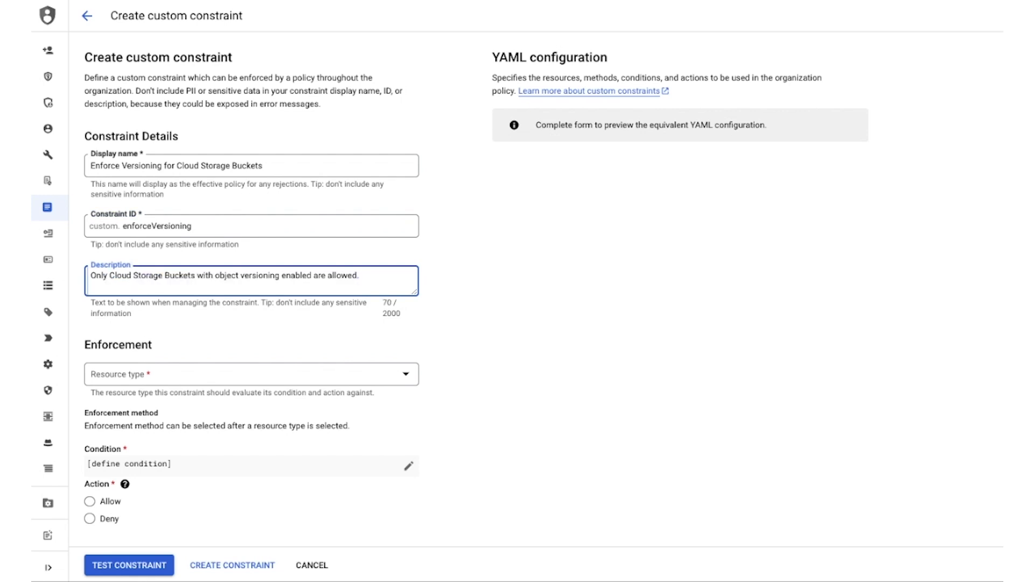
Target storage.googleapis.com/Bucket, enforce on create and update, and bring up the condition editor
click(250, 374)
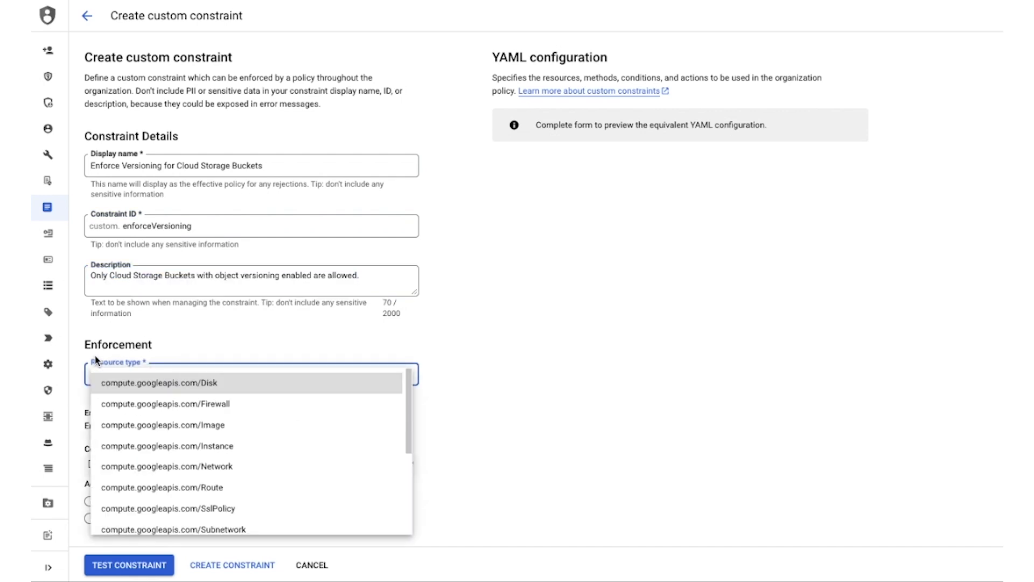
scroll(down, 3)
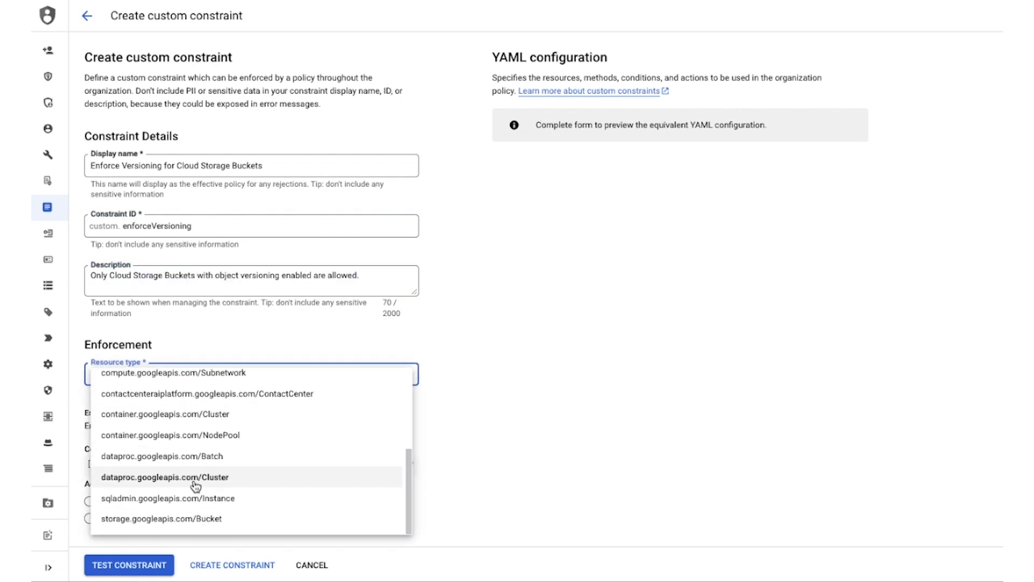
click(160, 518)
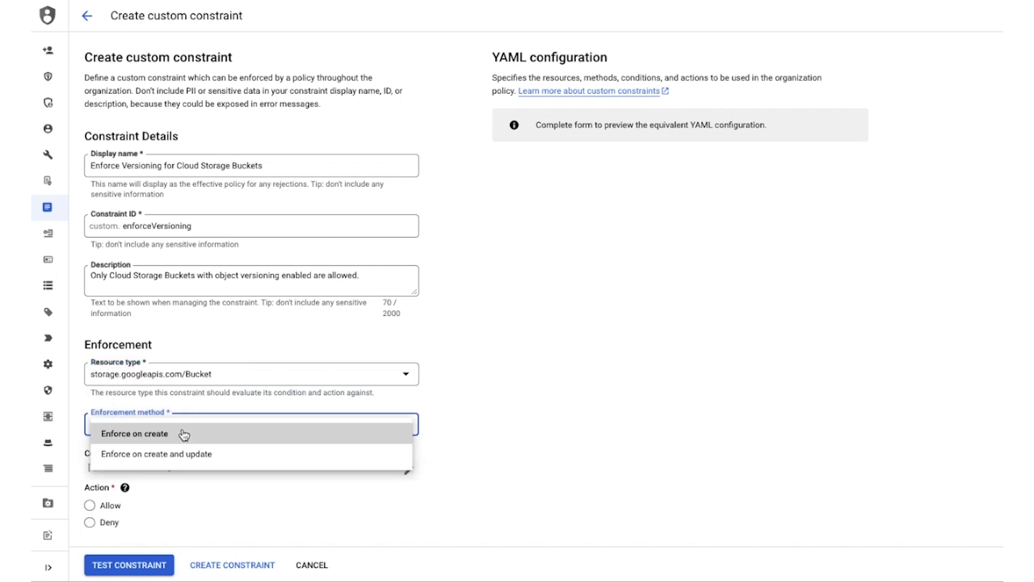
mouse_move(185, 458)
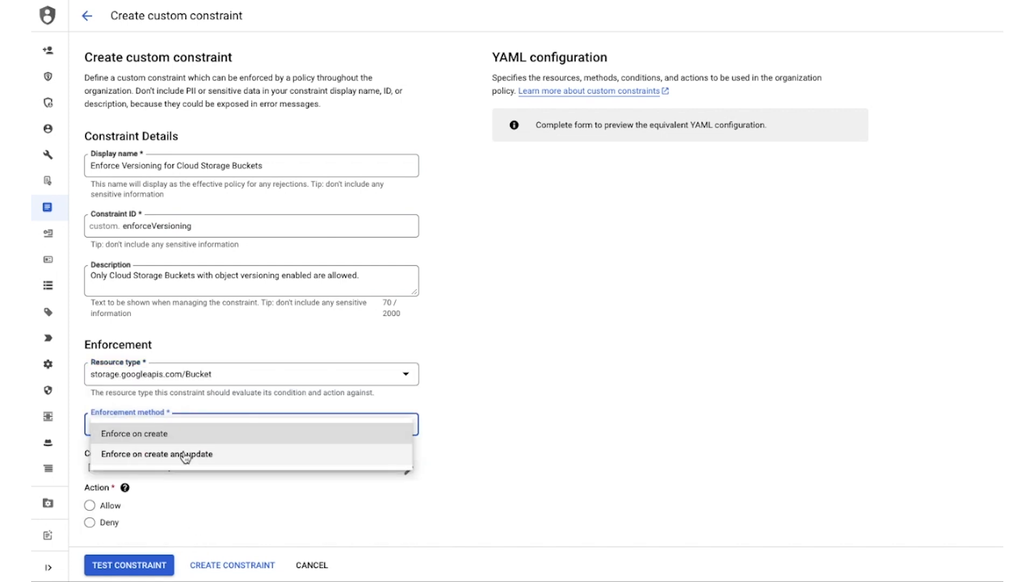
click(159, 453)
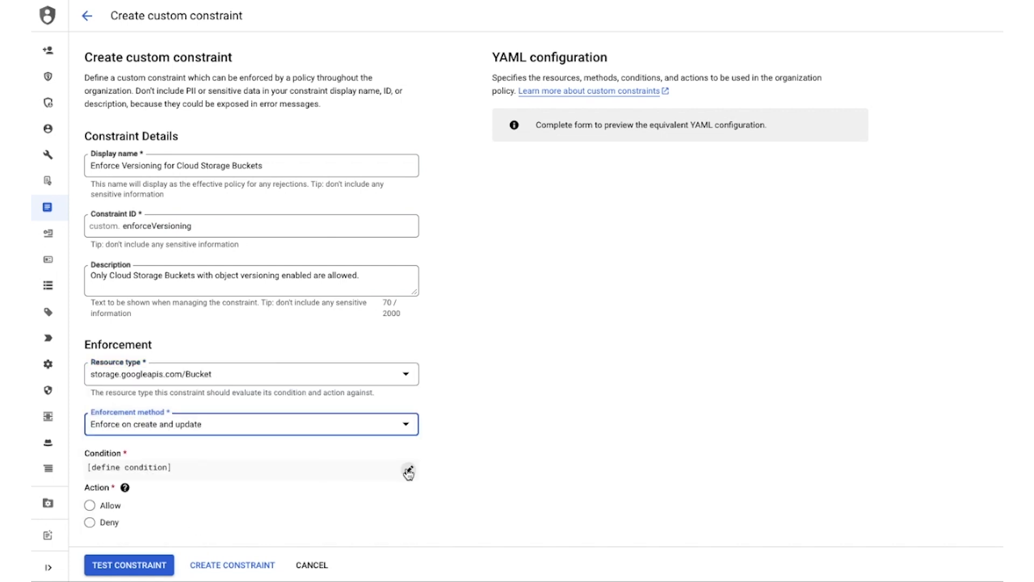
click(408, 471)
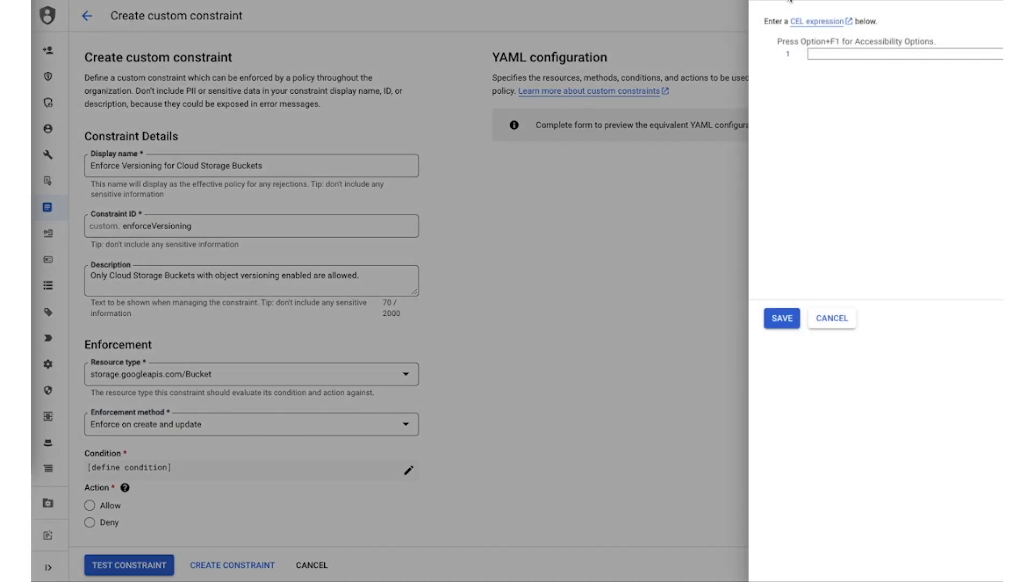
Save the CEL condition 'resource.versioning.enabled == true' with action Allow, producing the YAML preview
text(resource.versioning.enabled == true)
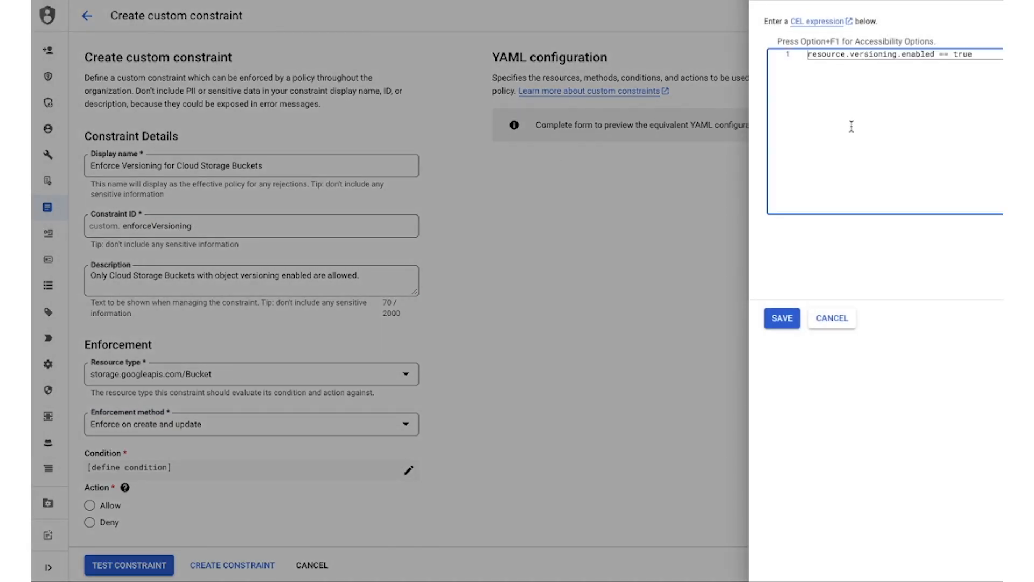
click(782, 318)
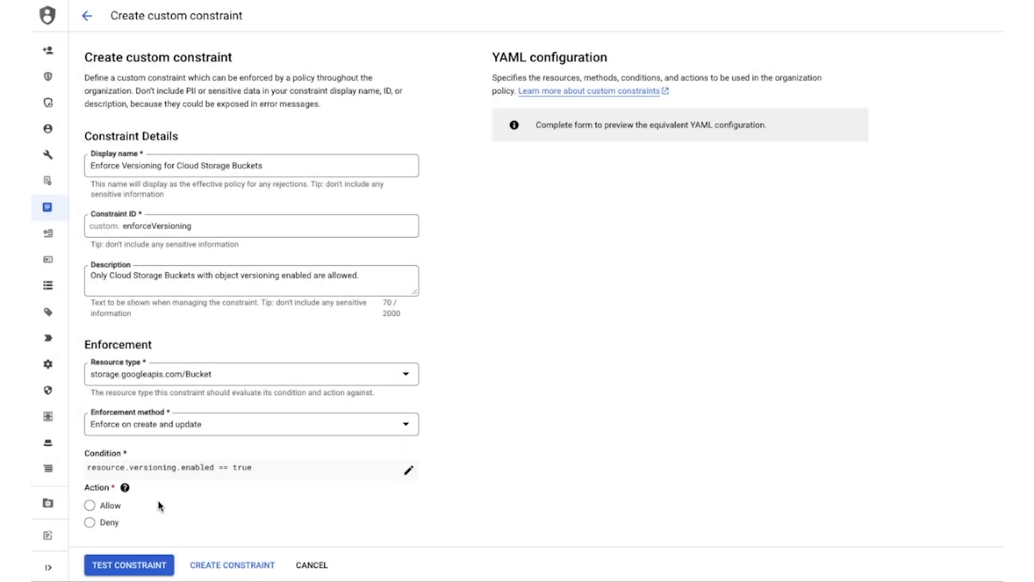
click(89, 506)
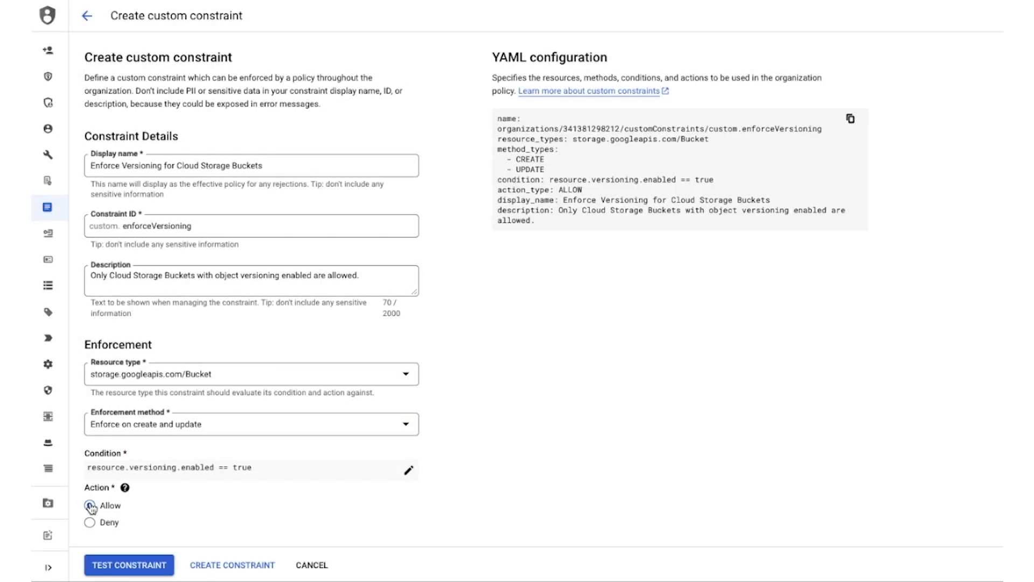
click(89, 506)
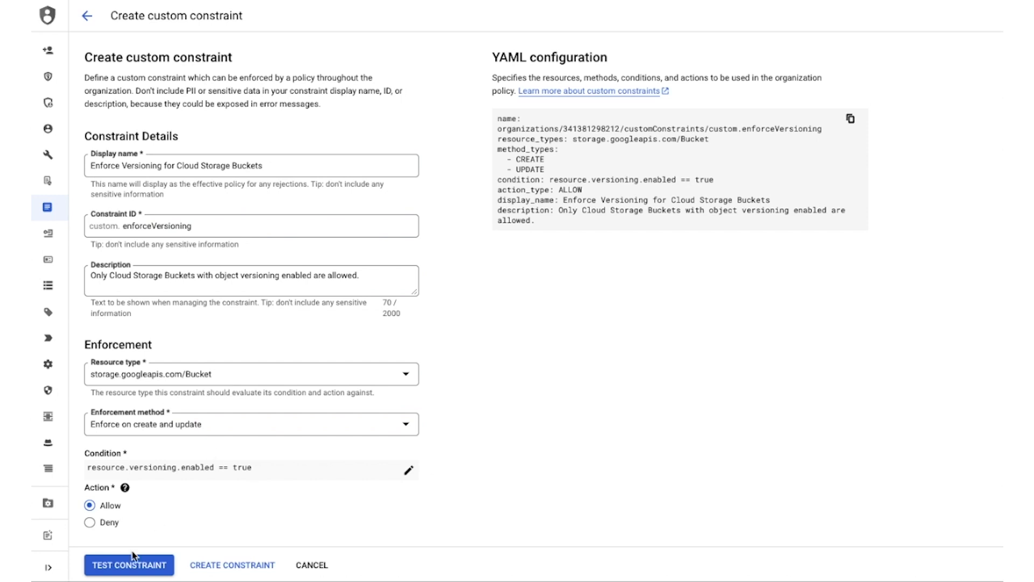
Run a Test Constraint simulation with an Enforced rule across the organization
click(128, 564)
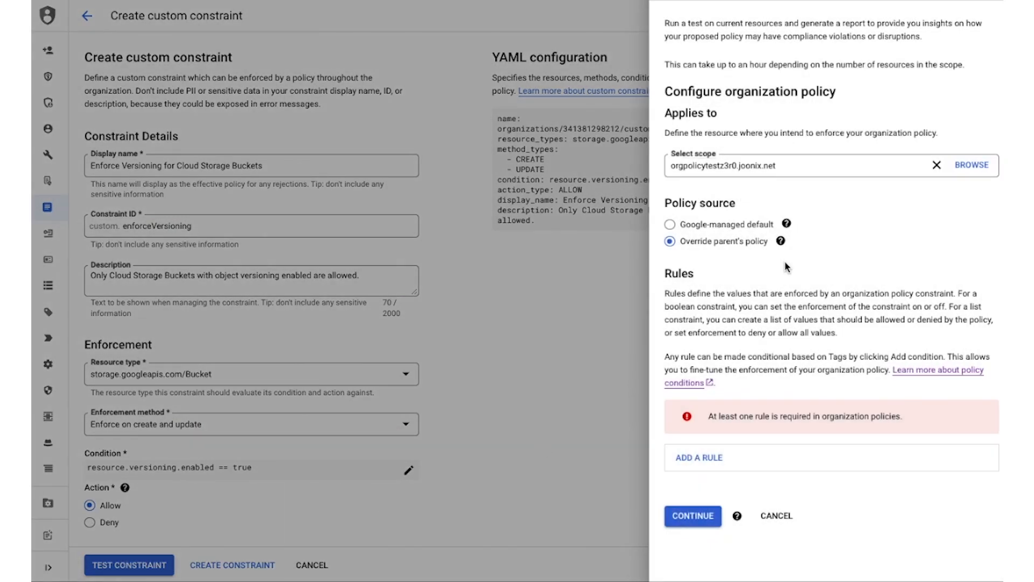
click(698, 457)
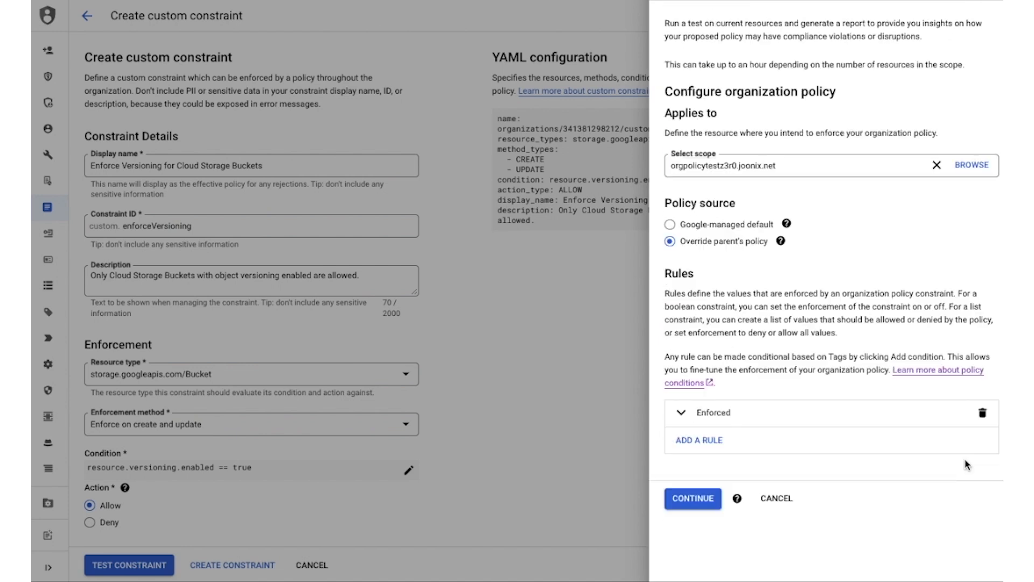
click(693, 497)
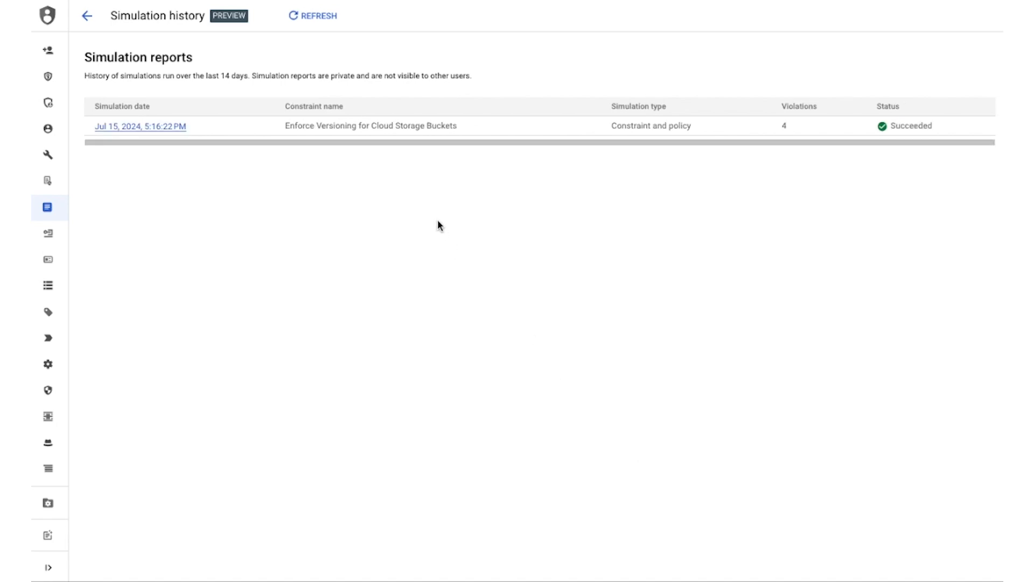
Review the simulation report's four violations and save the constraint
click(140, 127)
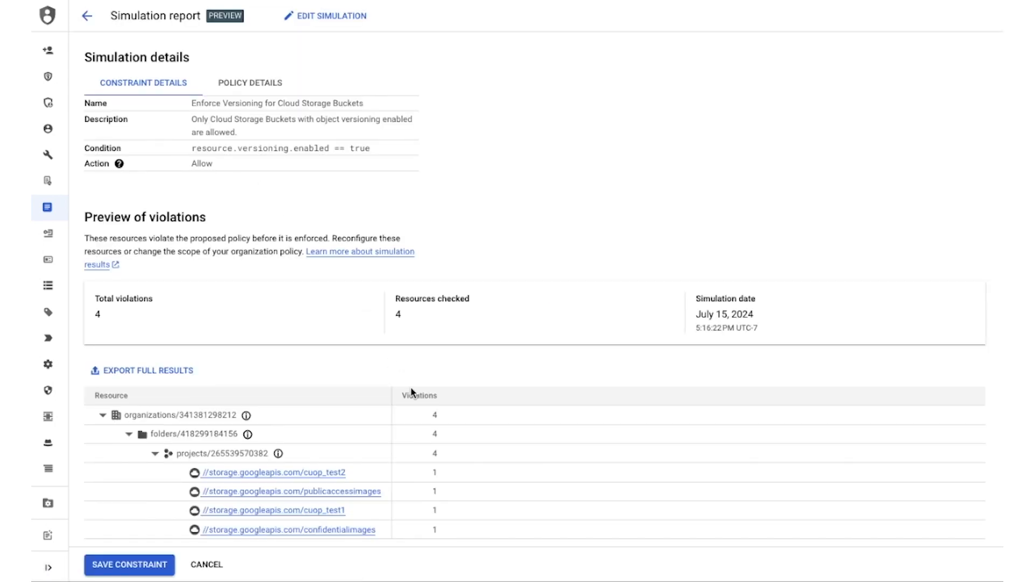
scroll(down, 3)
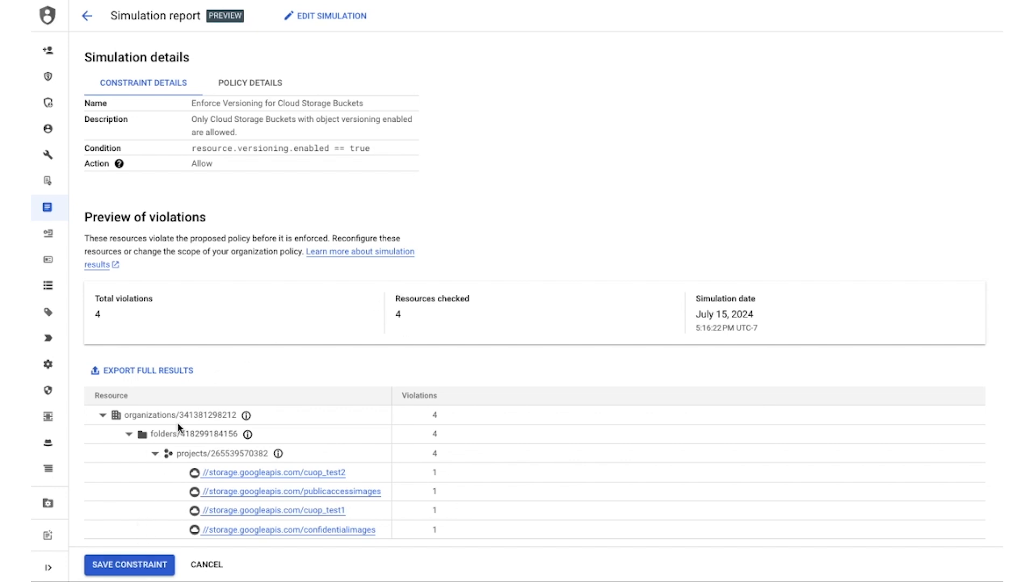
click(129, 579)
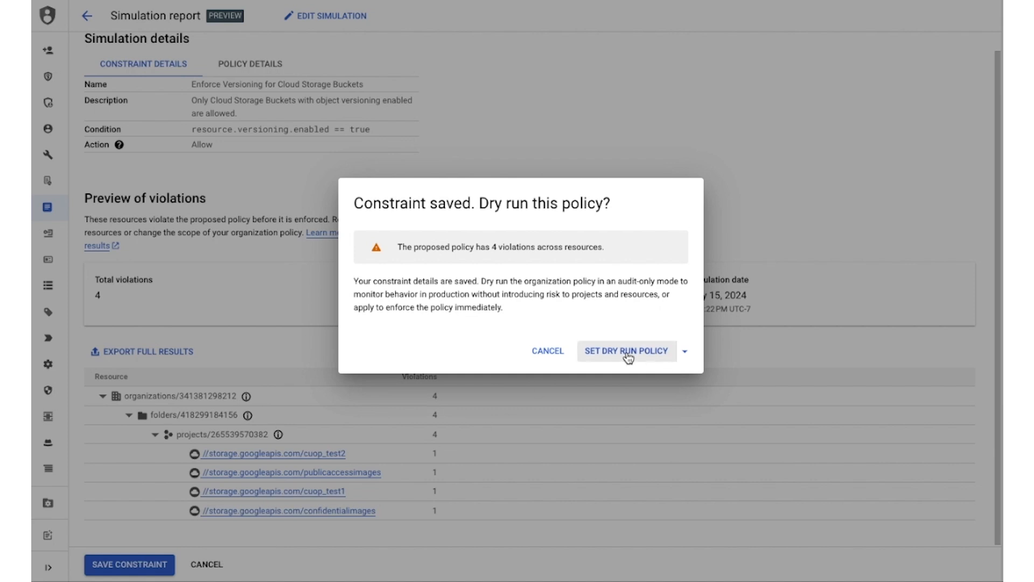
Set the versioning policy to dry run and move to its settings for project orgpolicy-pm-test
click(627, 351)
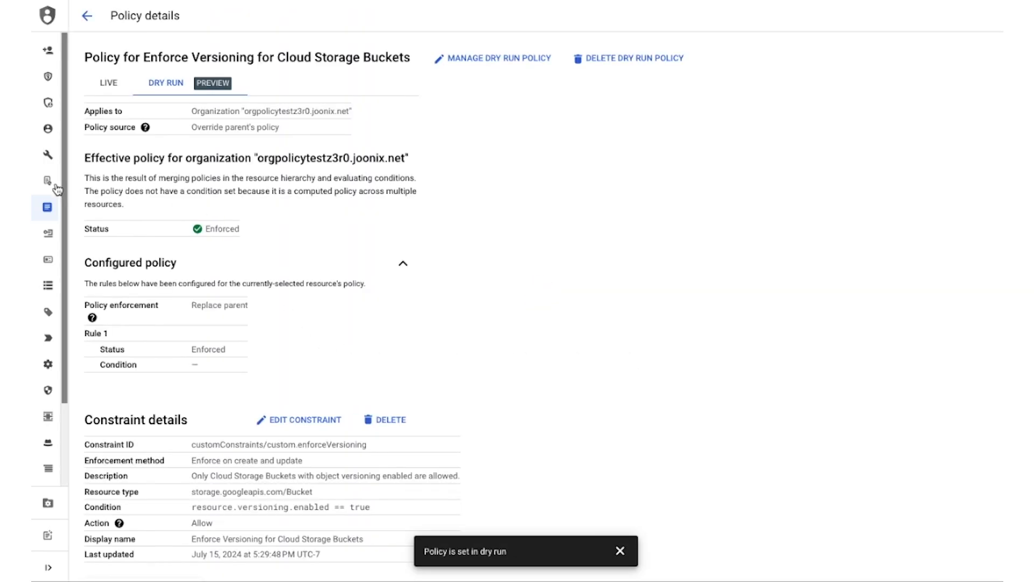
mouse_move(270, 316)
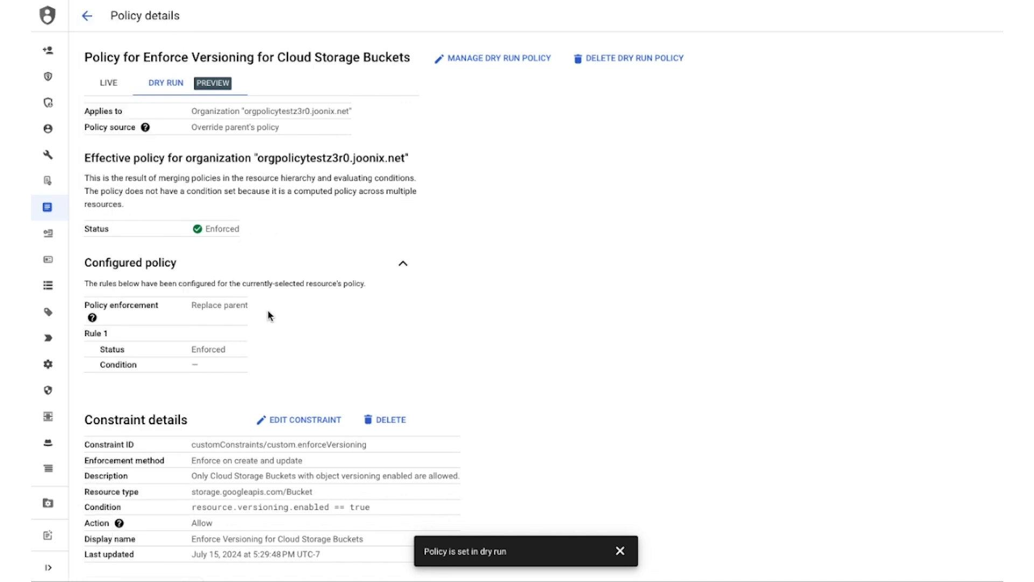
mouse_move(336, 336)
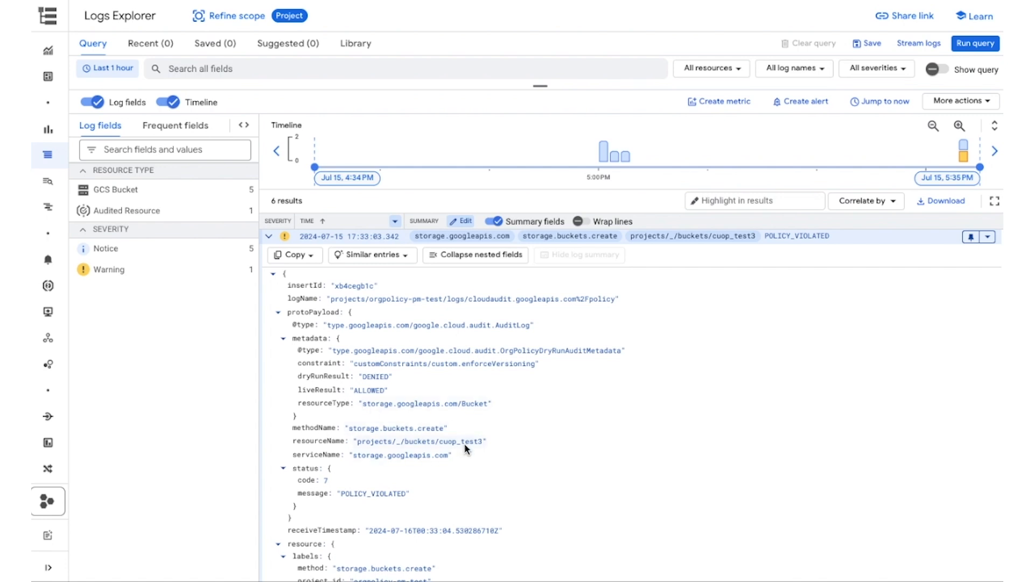
scroll(down, 3)
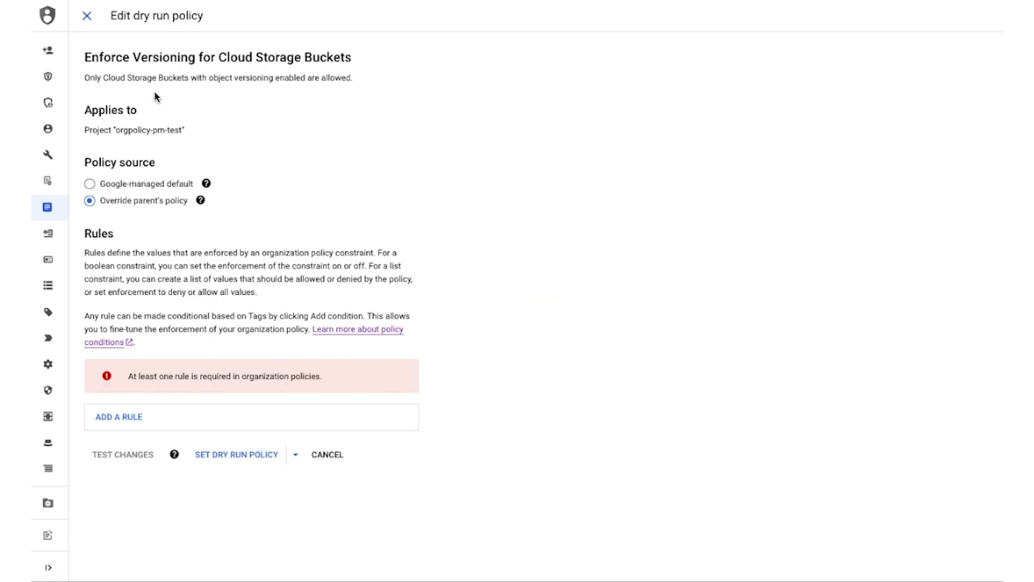
Add an Enforced rule and confirm Set Policy so it goes live on orgpolicy-pm-test
click(118, 417)
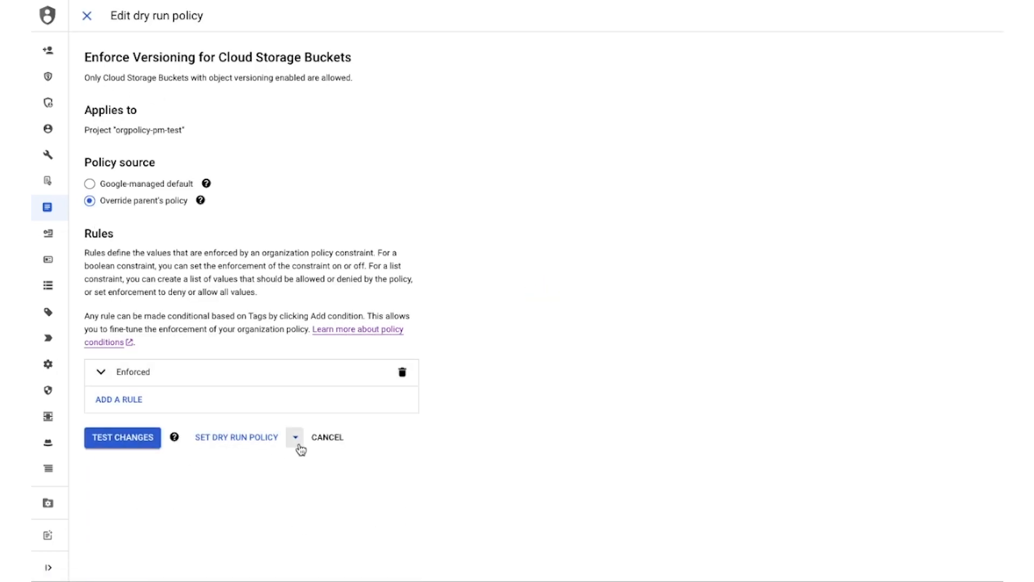
click(295, 438)
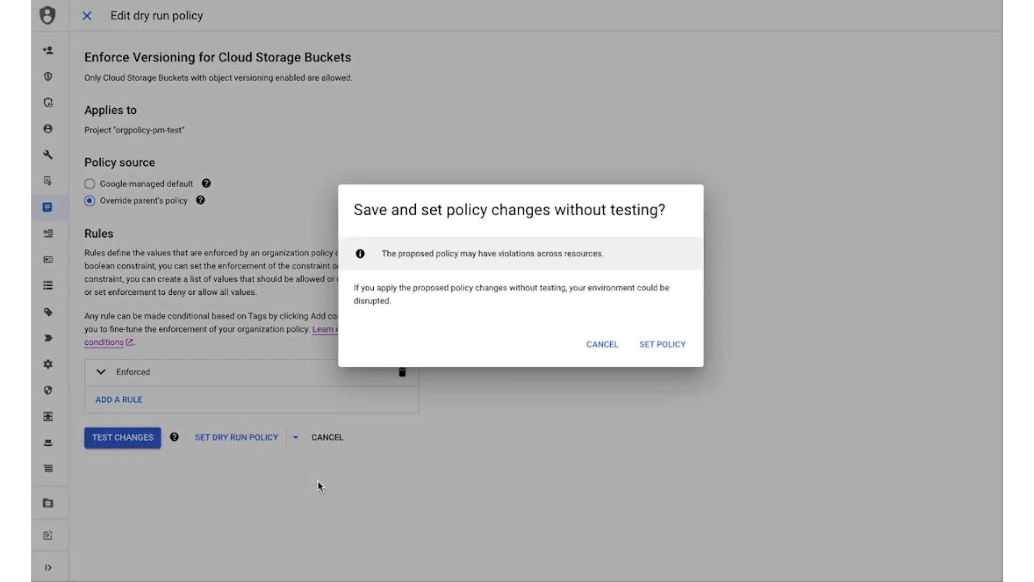
click(662, 344)
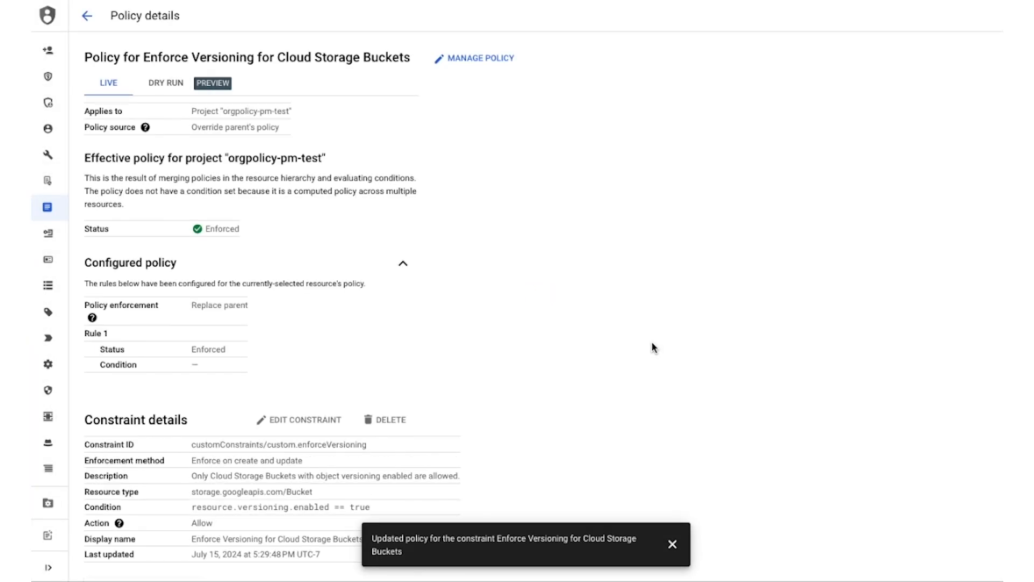
mouse_move(651, 345)
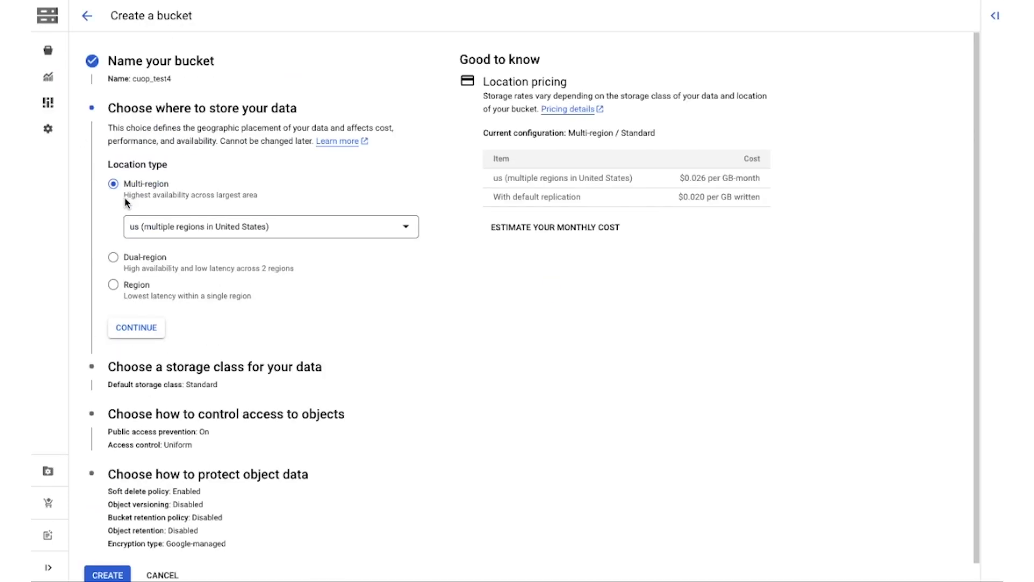
Accept multi-region and uniform access defaults and create cuop_test4 without versioning, which the policy blocks
click(135, 327)
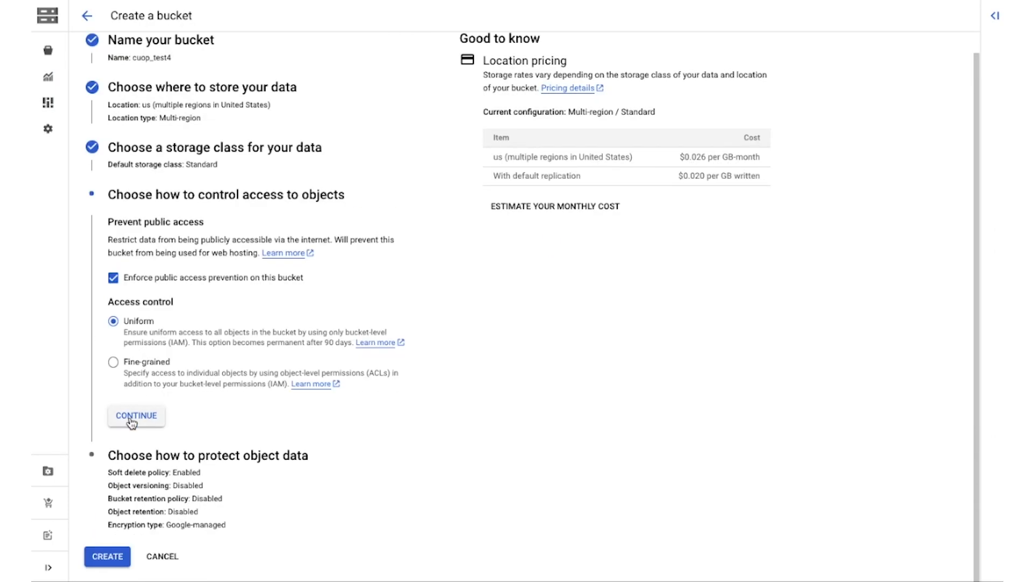
click(136, 416)
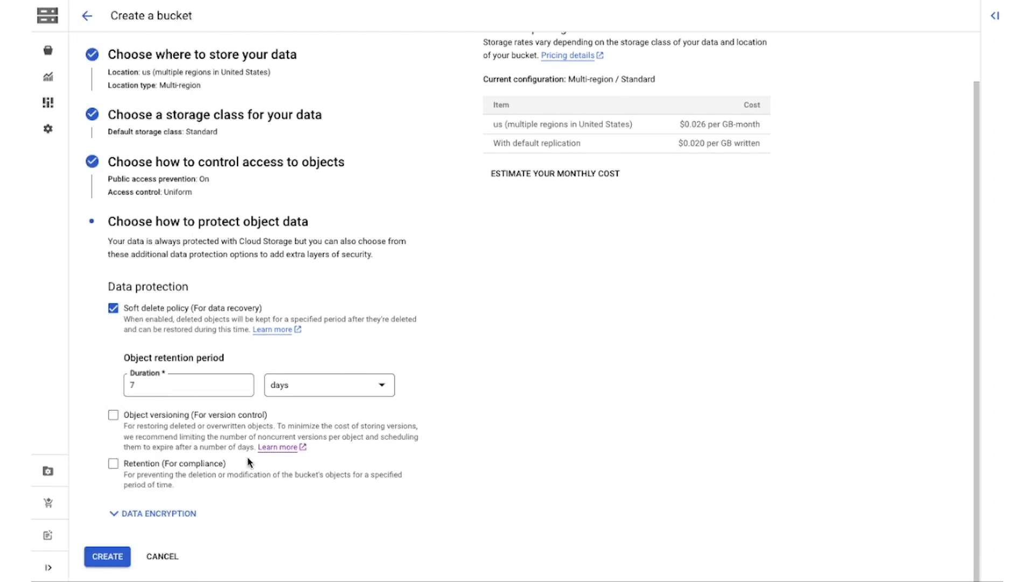
click(105, 556)
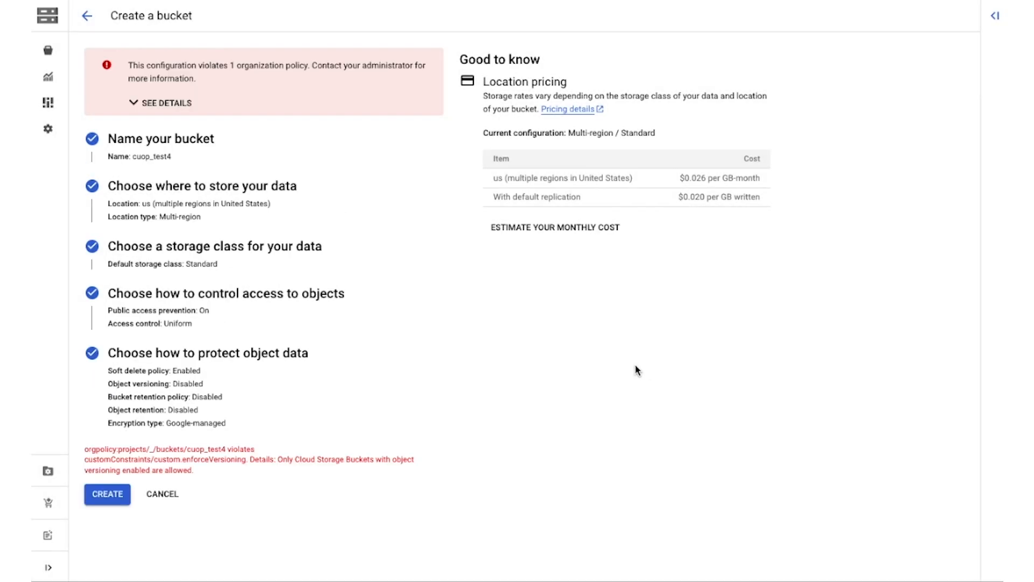
mouse_move(159, 435)
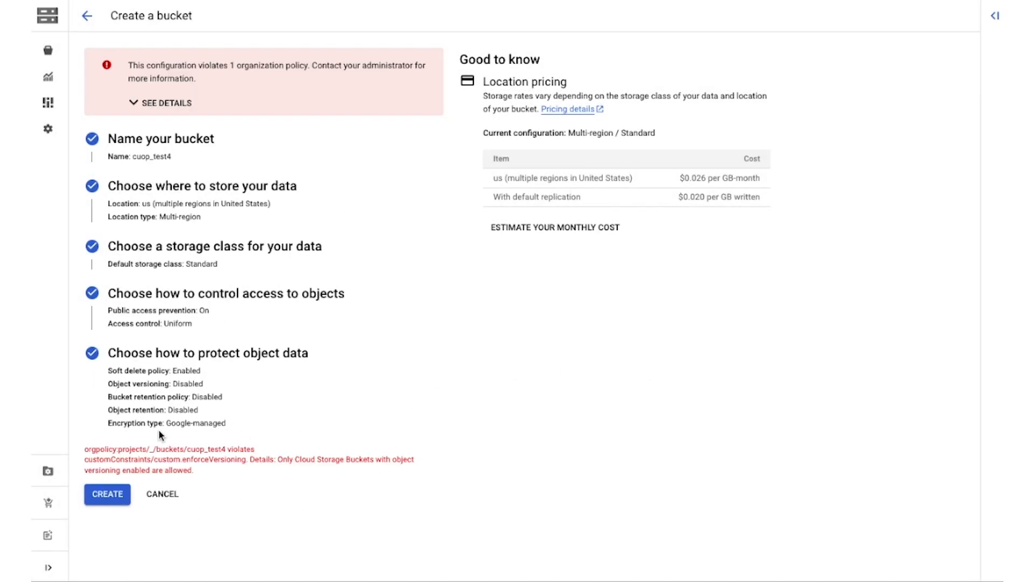
click(166, 104)
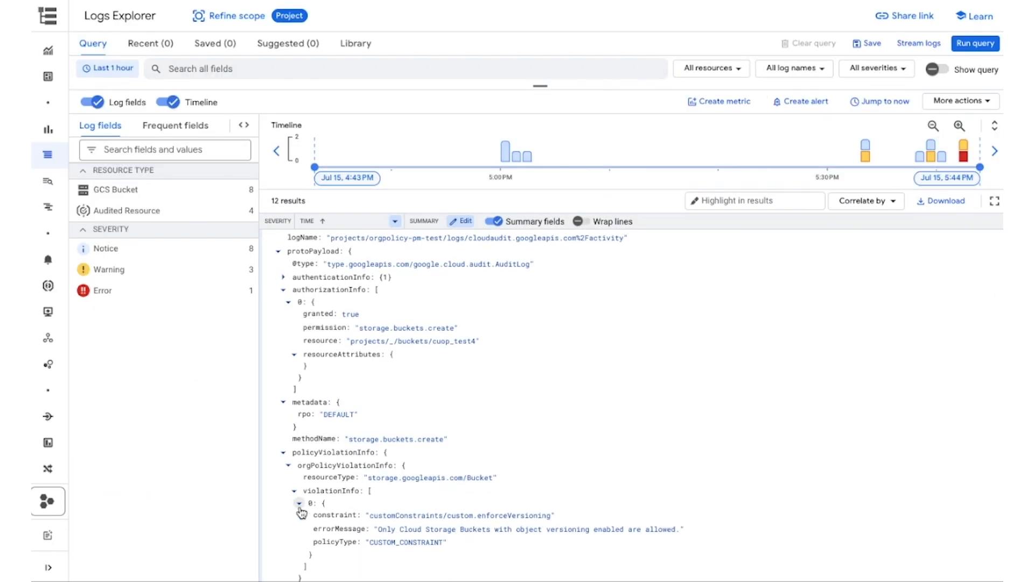
Scroll the storage.buckets.create audit entry to its custom.enforceVersioning policyViolationInfo
scroll(down, 3)
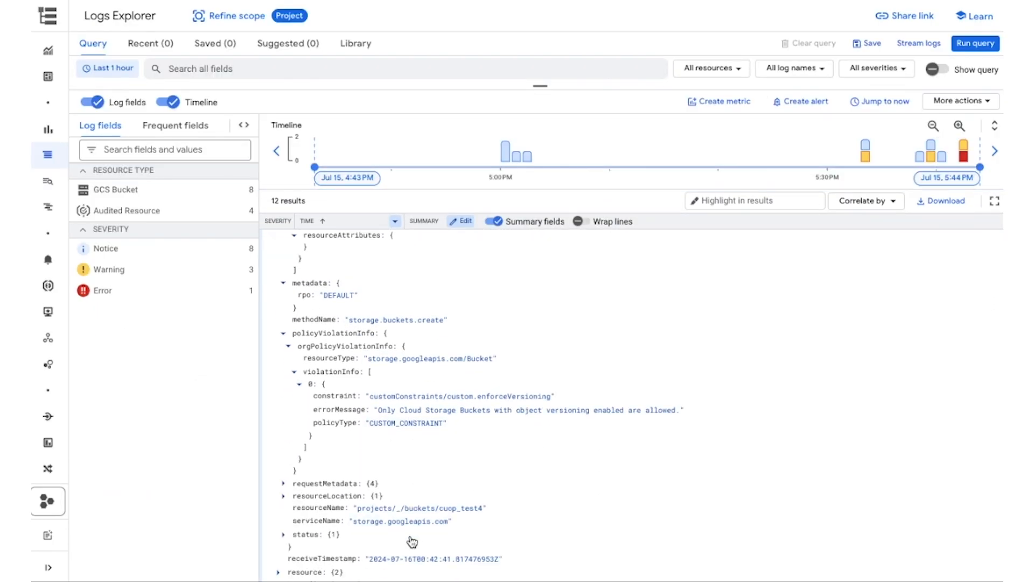